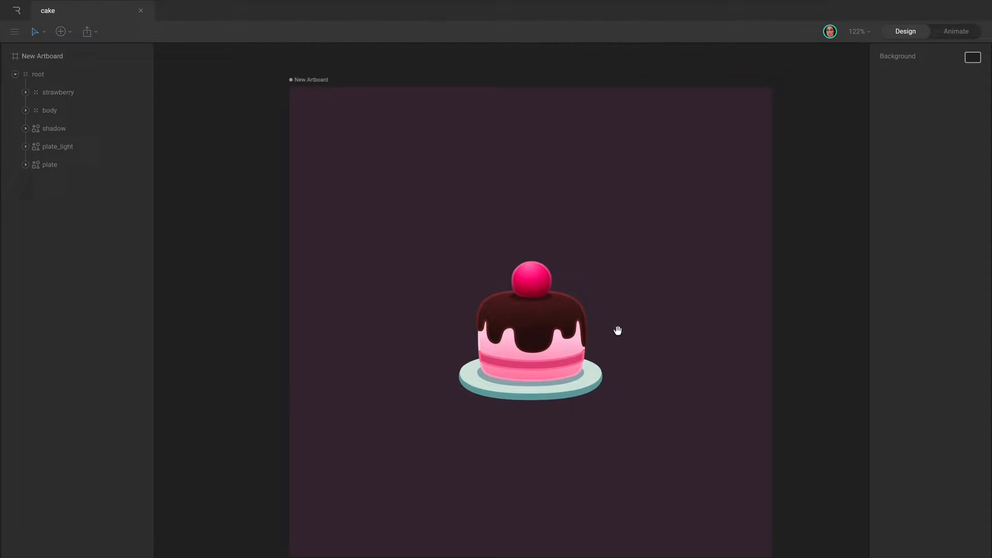
Pan the cake artboard up-left and back to centre, then zoom out until it appears small.
drag(618, 330, 521, 226)
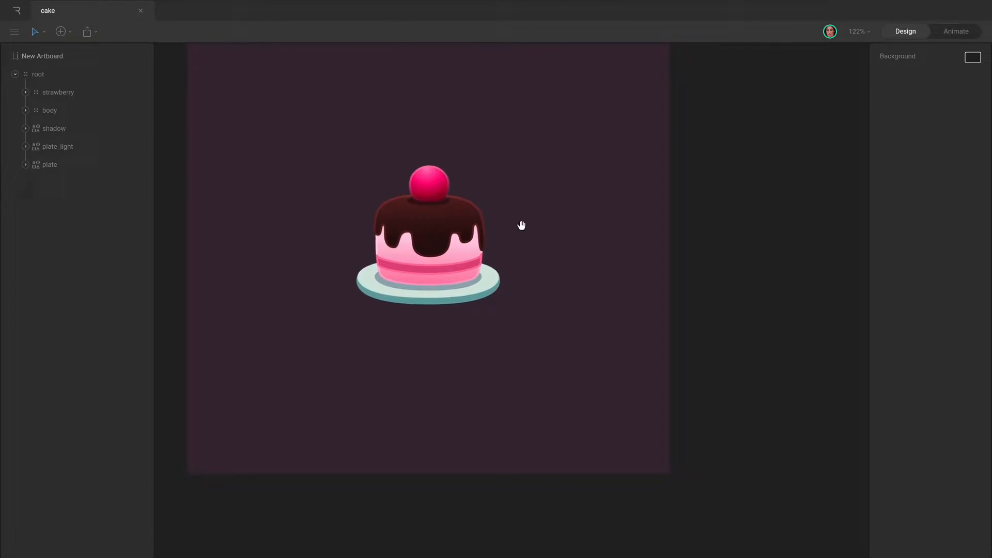
drag(521, 224, 622, 266)
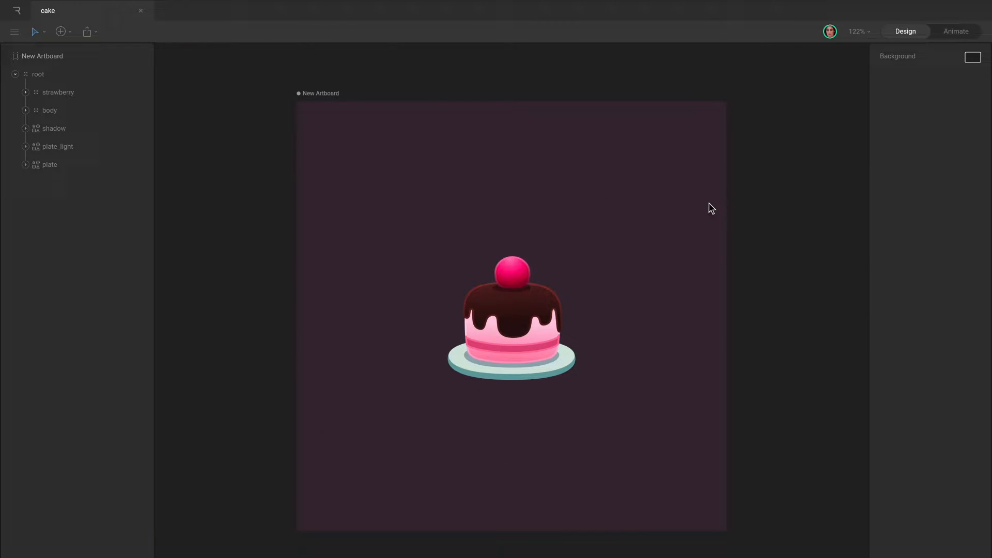
click(513, 310)
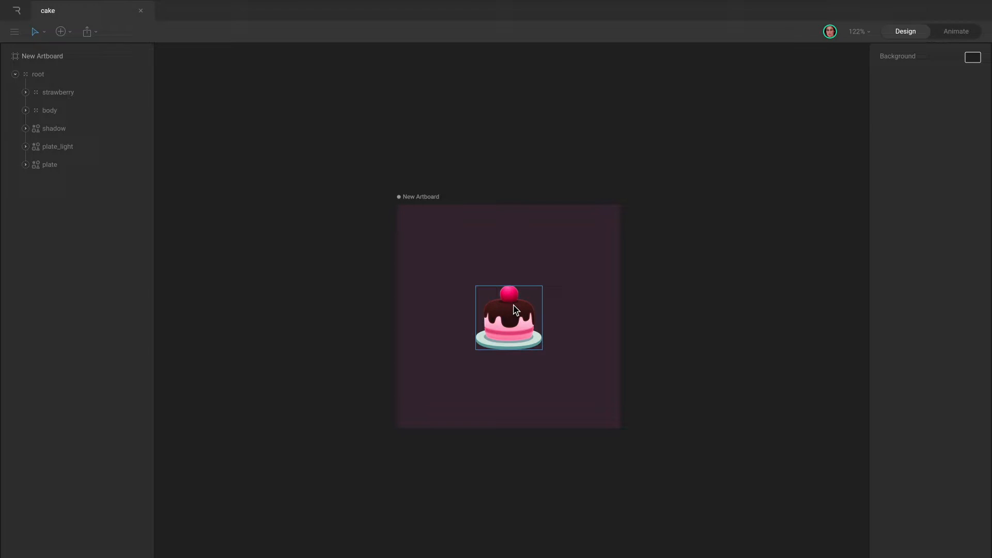
Reset the zoom with Cmd+0 and zoom in to 200% so the cake fills the canvas.
key(cmd+0)
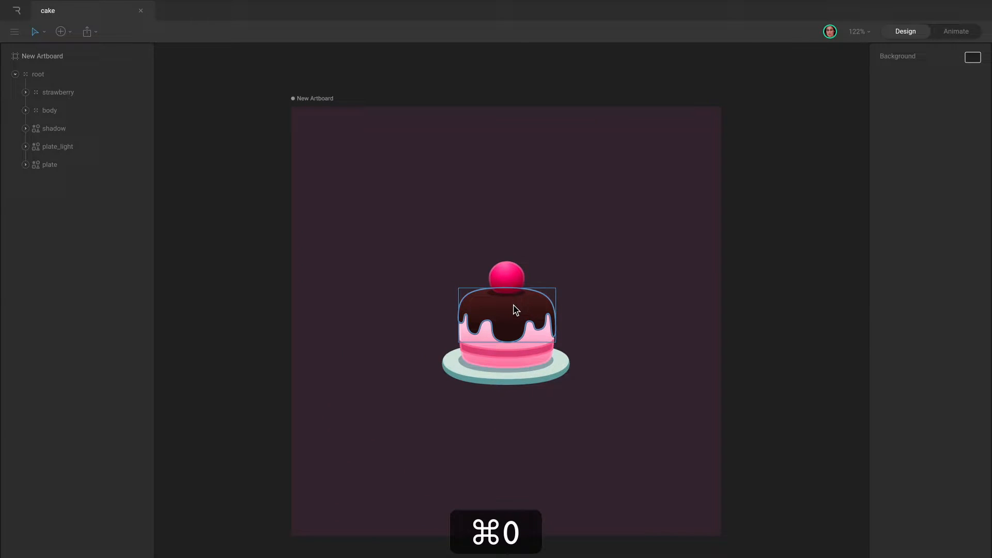
key(cmd+0)
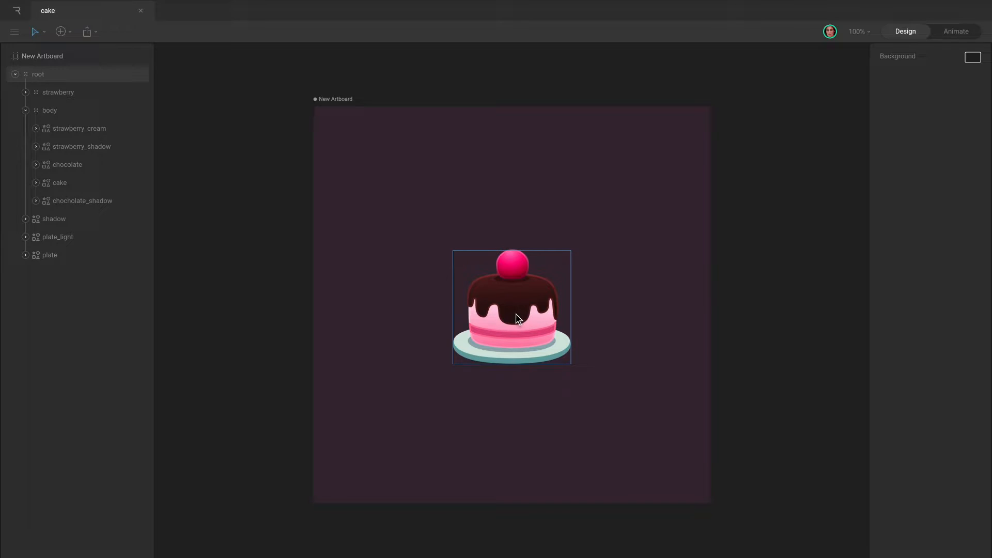
click(38, 75)
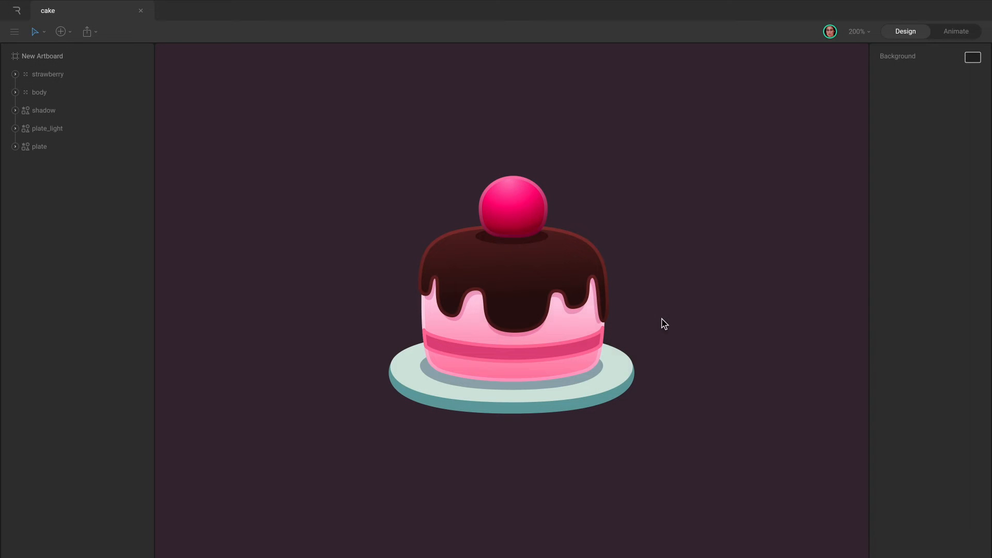
Select the body and strawberry groups, then expand the whole layer hierarchy from the root.
click(39, 92)
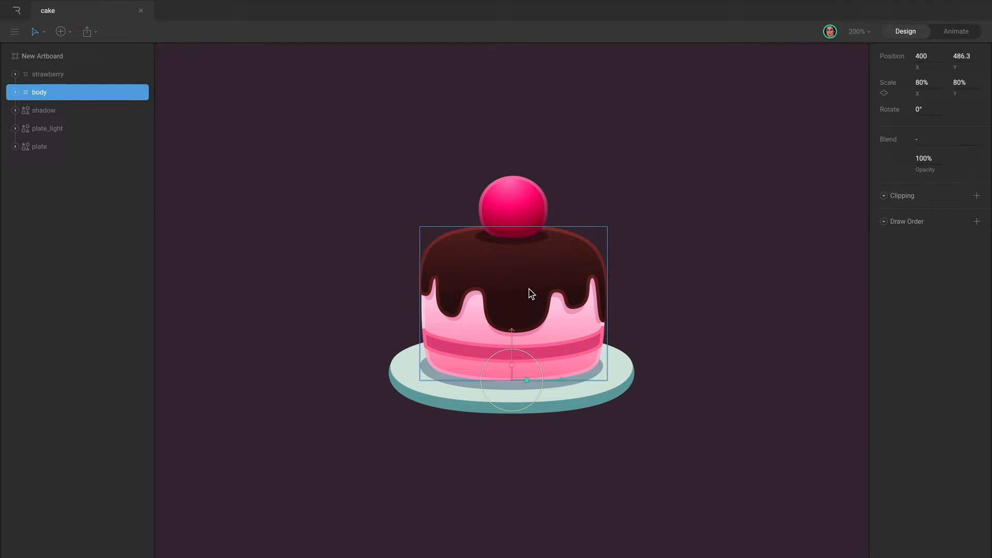
click(367, 149)
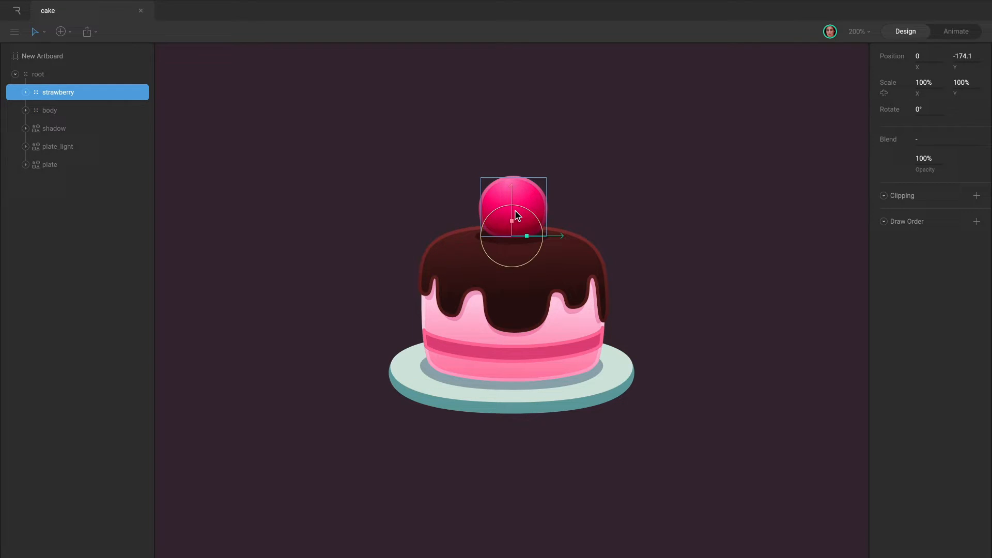
click(48, 165)
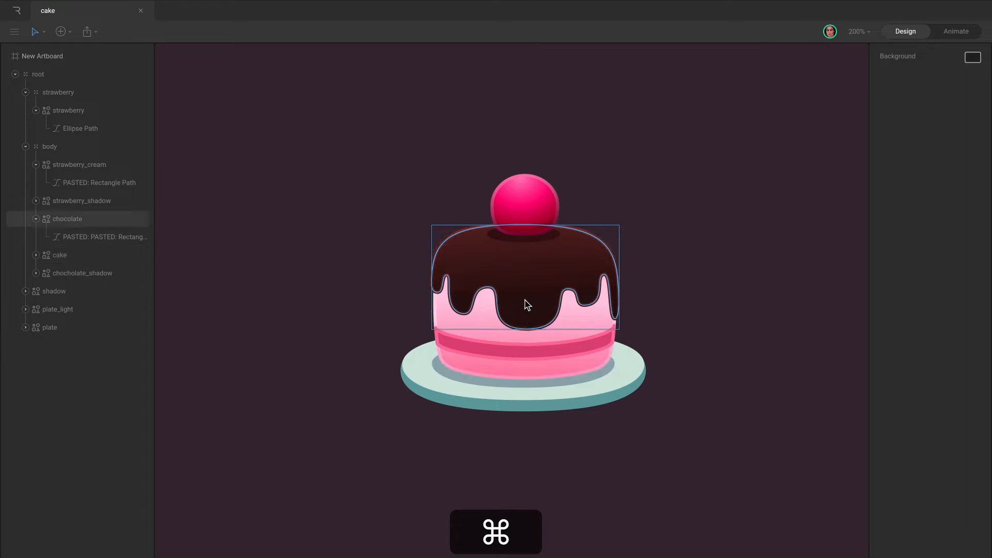
Select the chocolate shape, then its pasted path, and clear the selection on empty canvas.
click(68, 218)
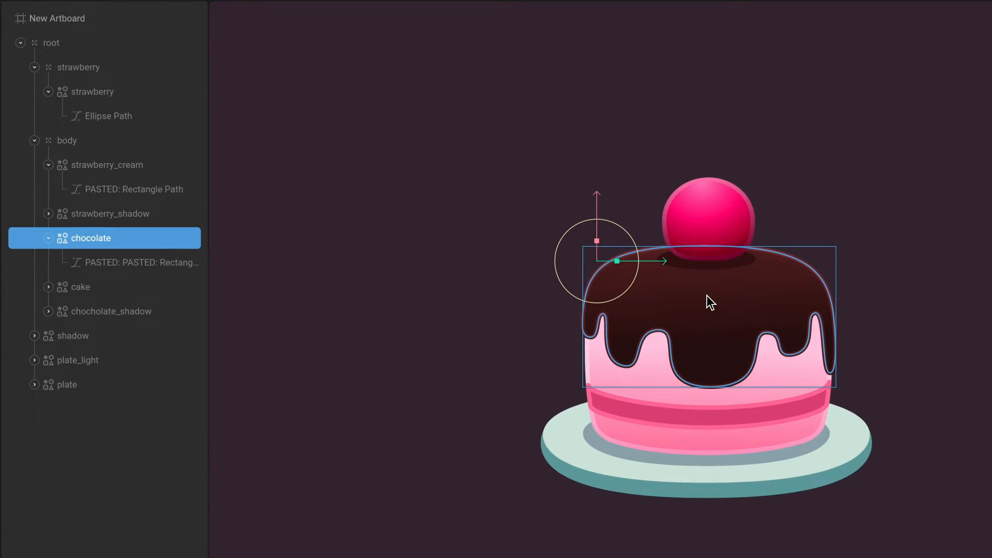
click(141, 263)
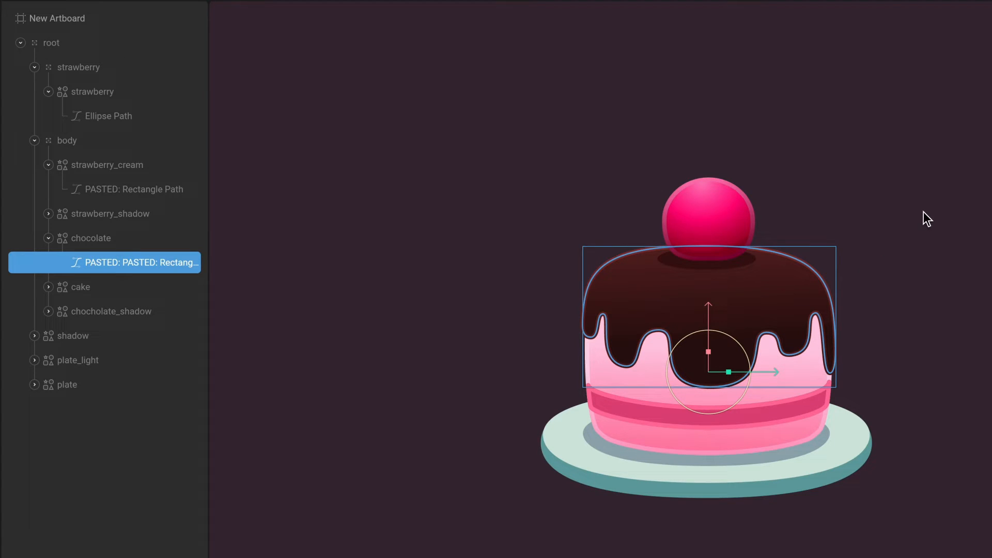
click(927, 217)
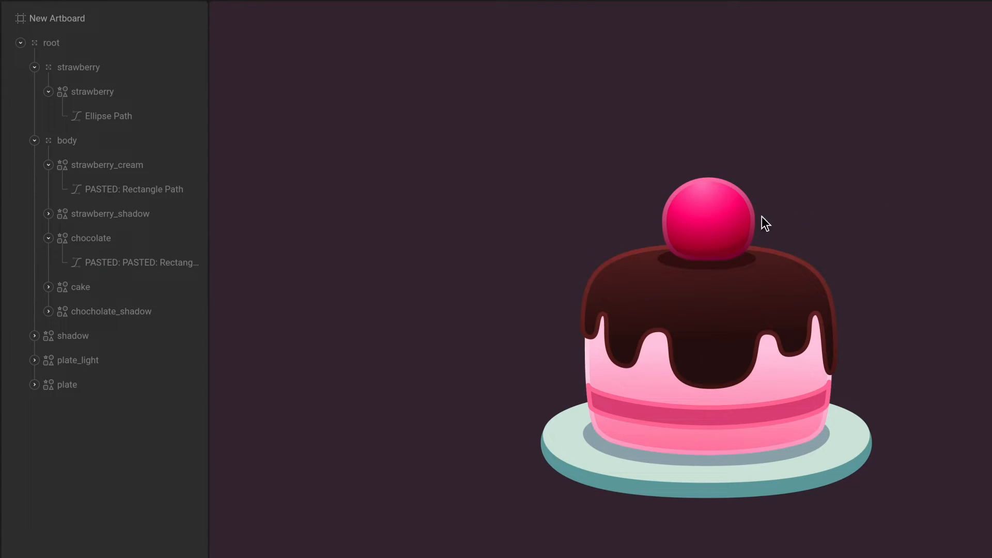
Select the cake root group, then the strawberry shape inside its group, and return to root.
click(52, 42)
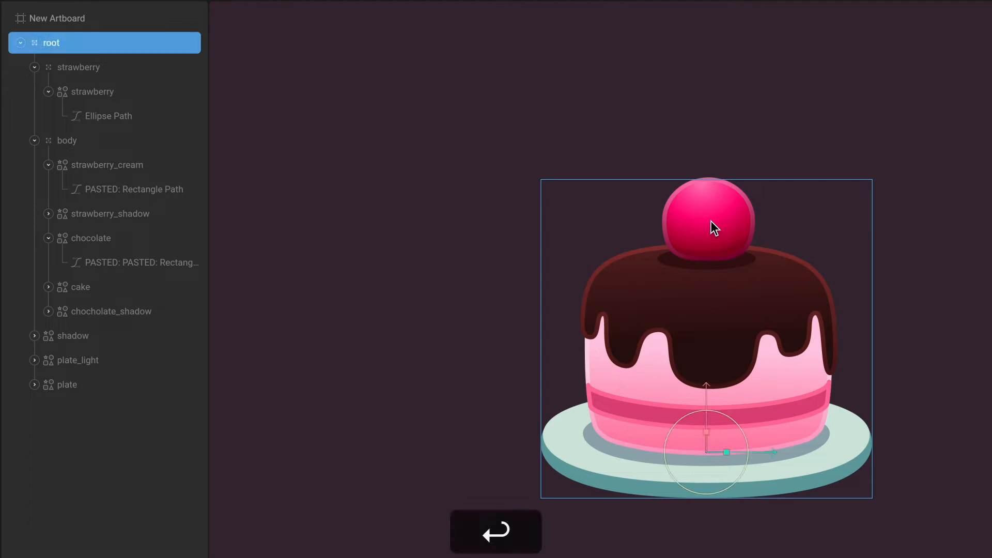
click(78, 67)
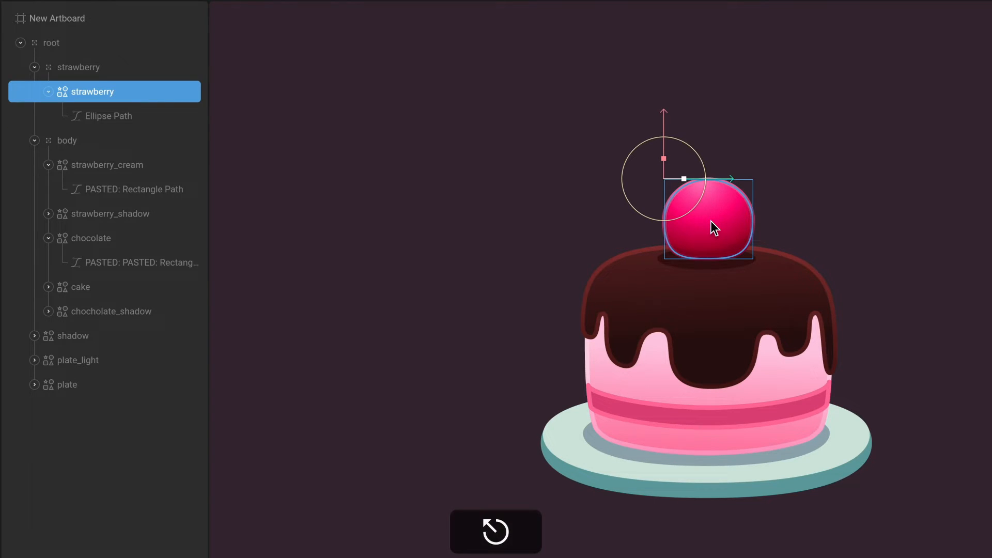
click(50, 42)
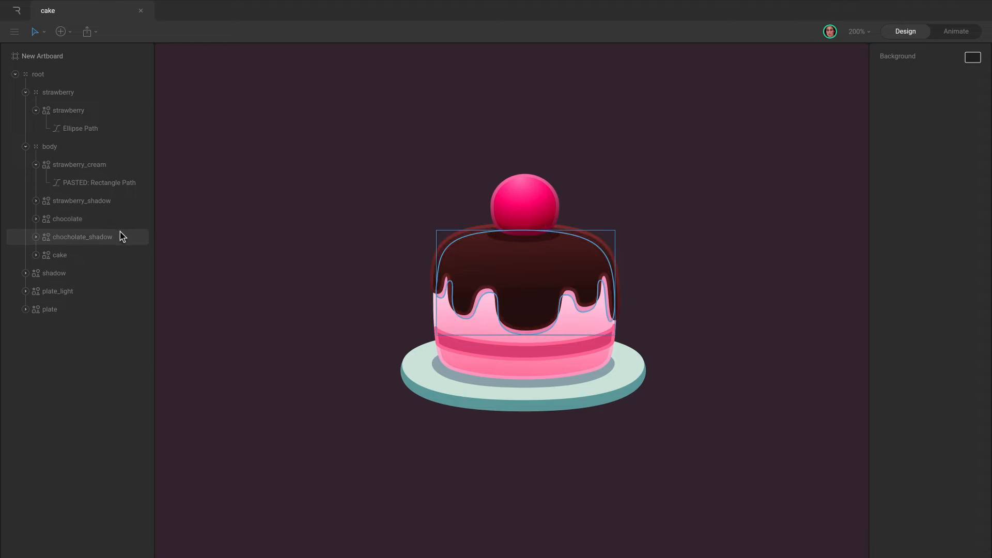
Inspect layers in the hierarchy and select the cake's root group.
click(60, 254)
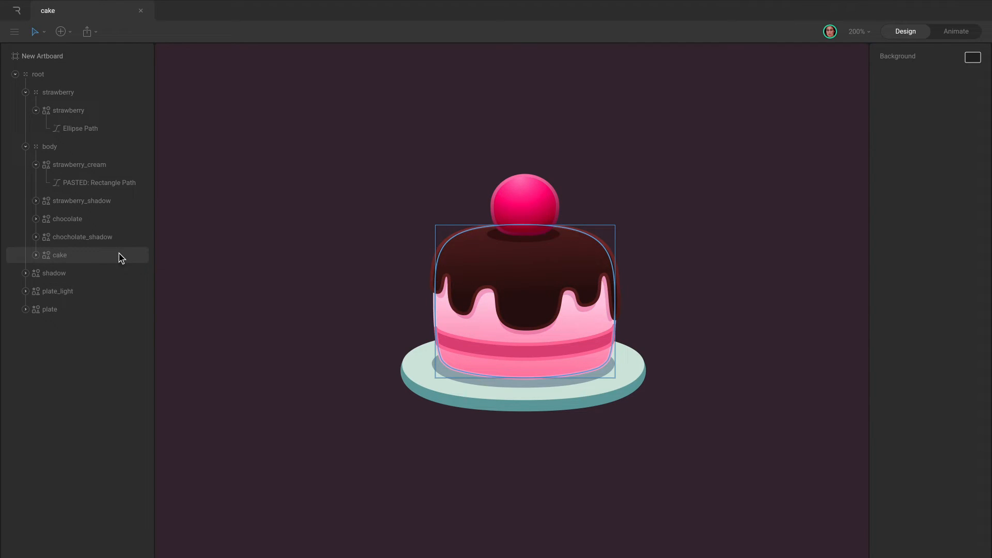
click(68, 219)
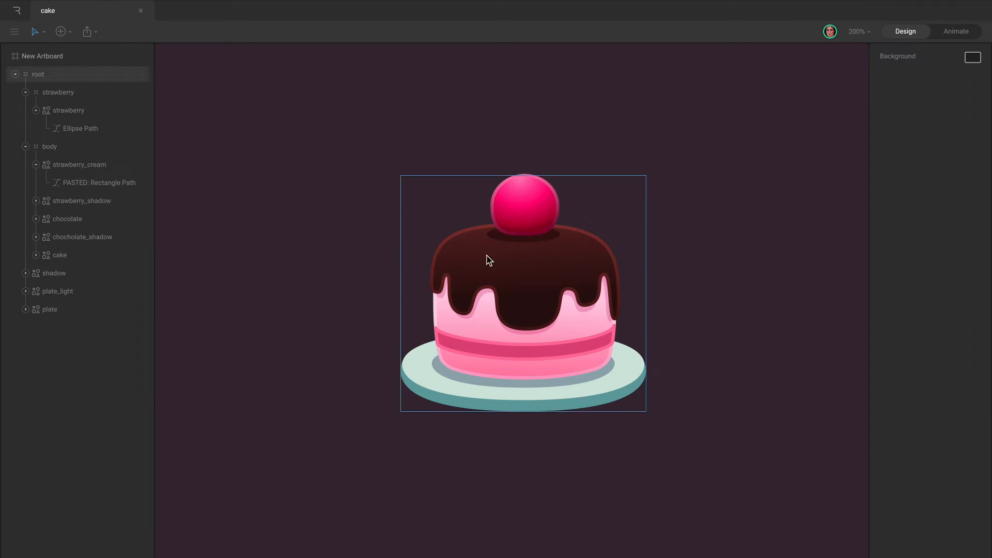
click(38, 74)
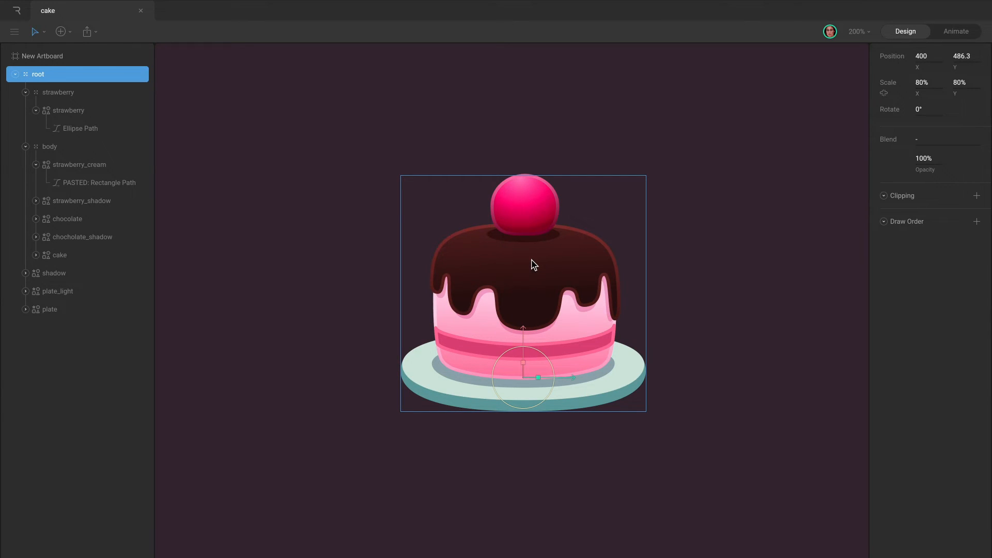
Select the chocolate and its shadow shape directly on the cake, then switch to Animate mode.
click(48, 146)
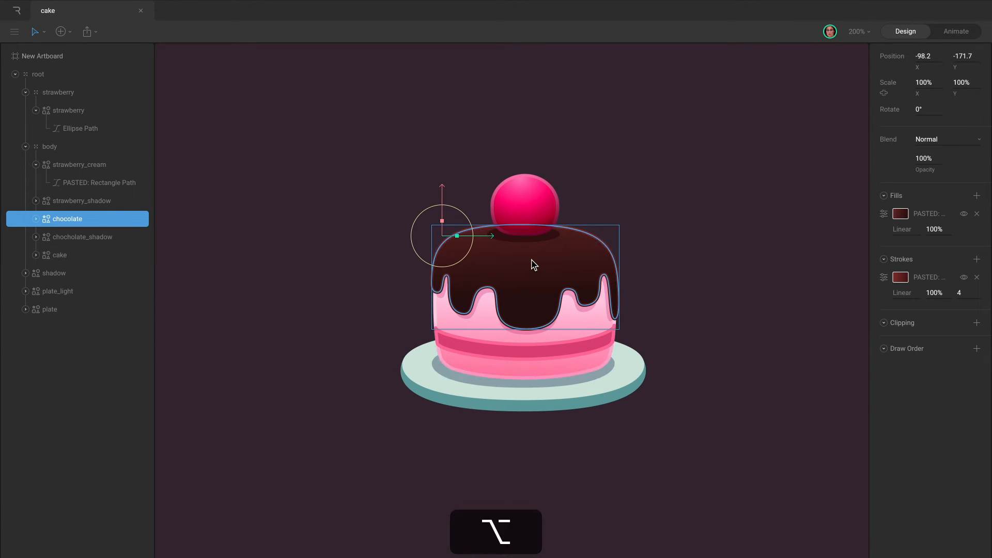
click(82, 237)
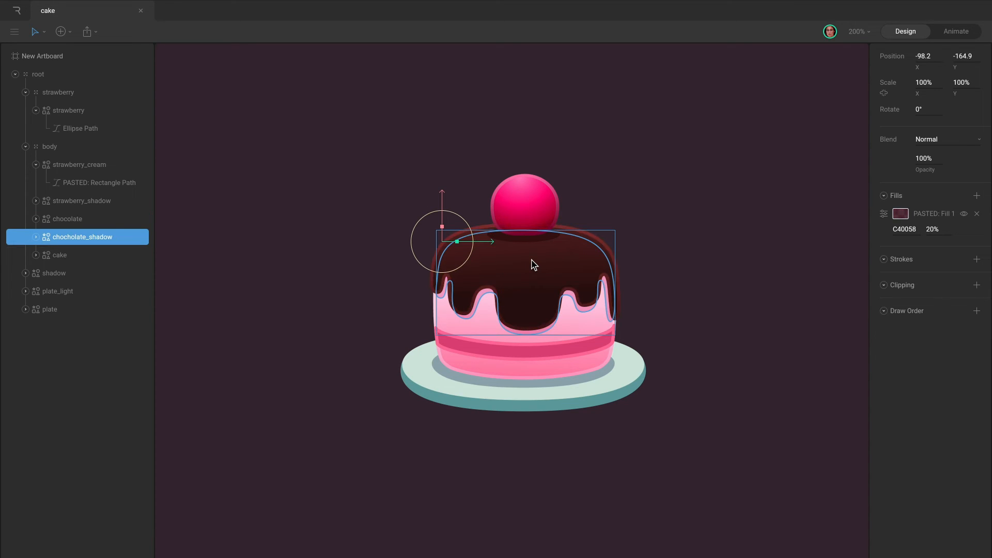
click(956, 31)
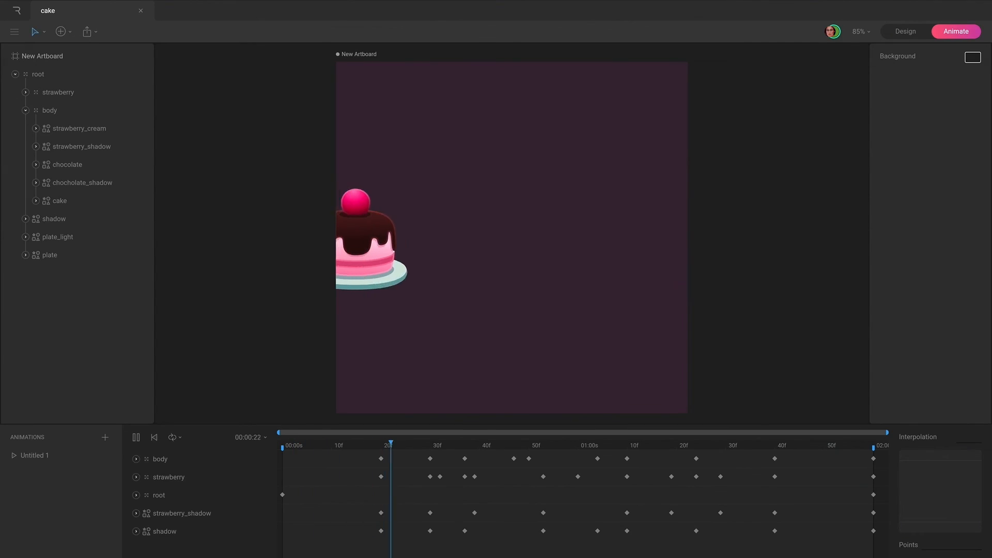